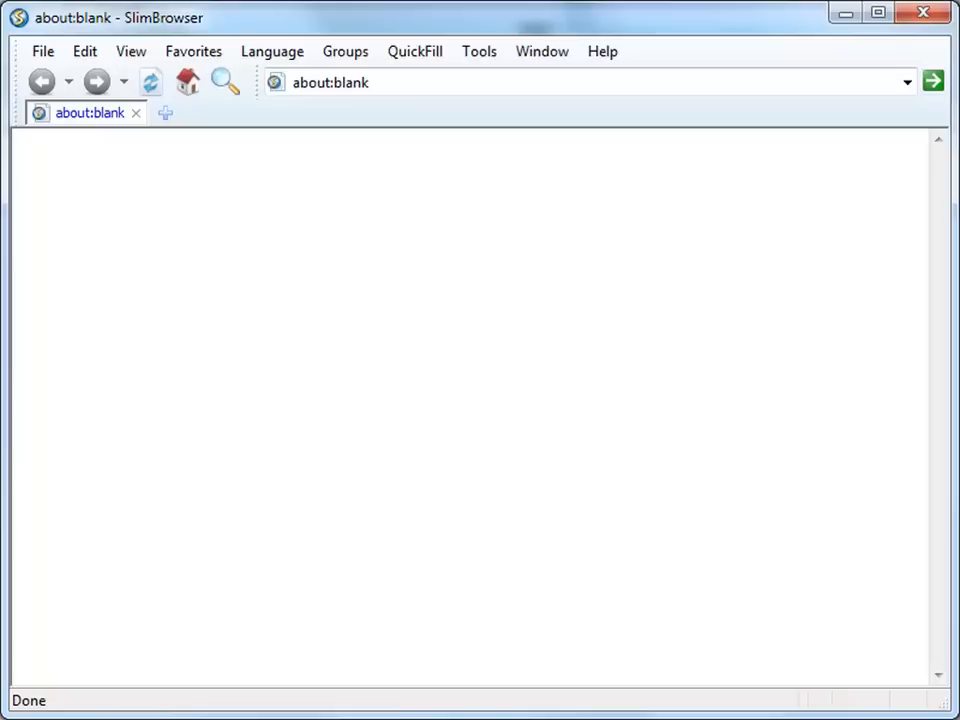
# Load the slimbrowser.net home page from the Home button.
pyautogui.click(602, 51)
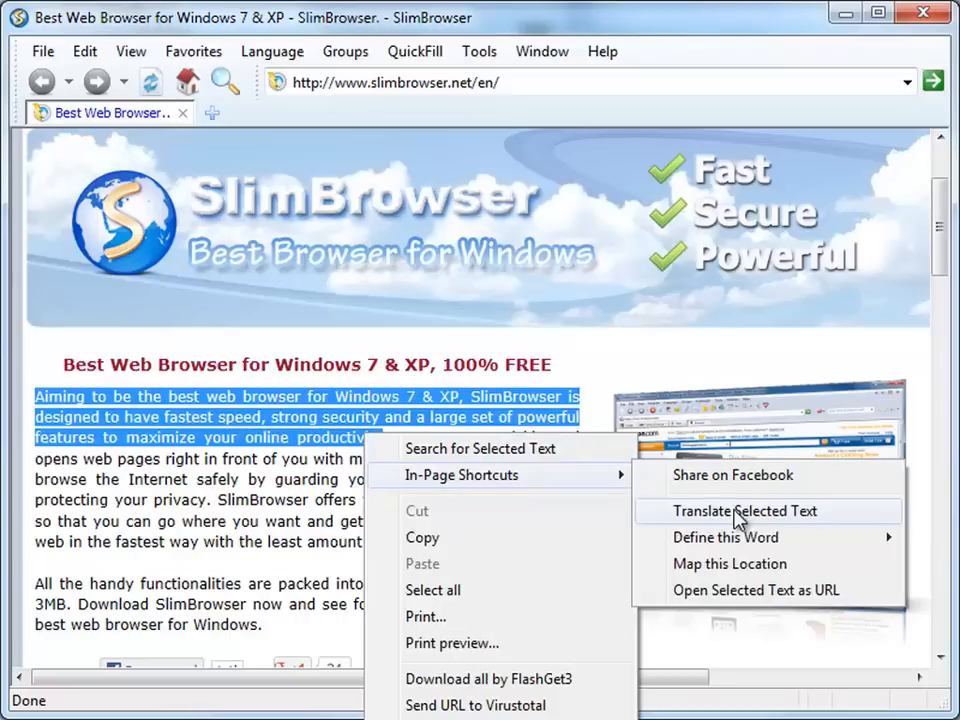
# Translate the selected opening paragraph into German and close the translation popup.
pyautogui.click(744, 511)
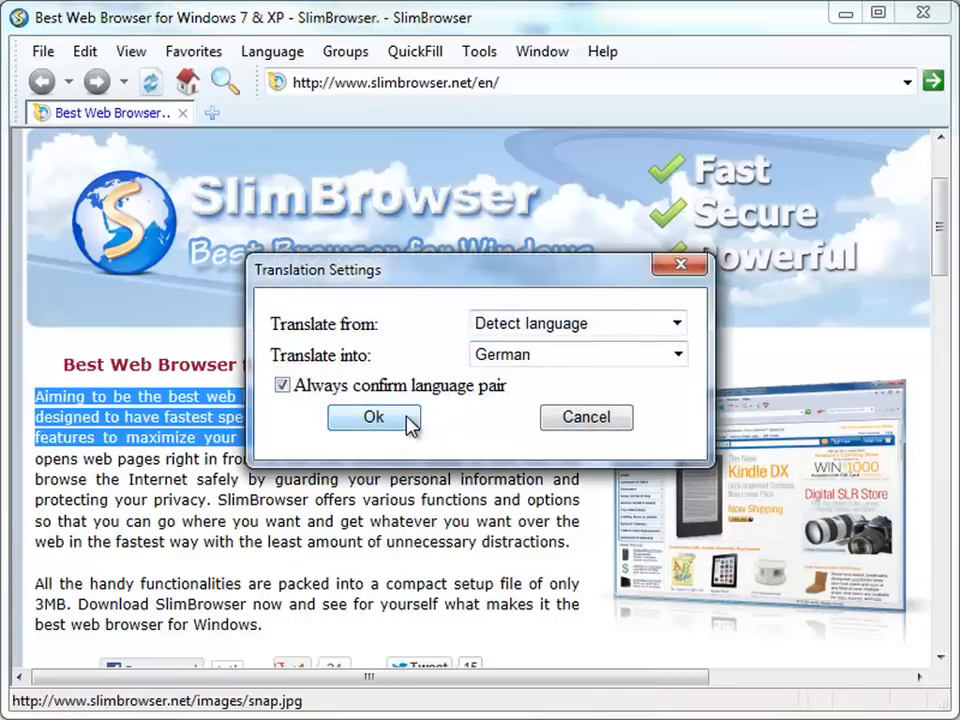
pyautogui.click(373, 417)
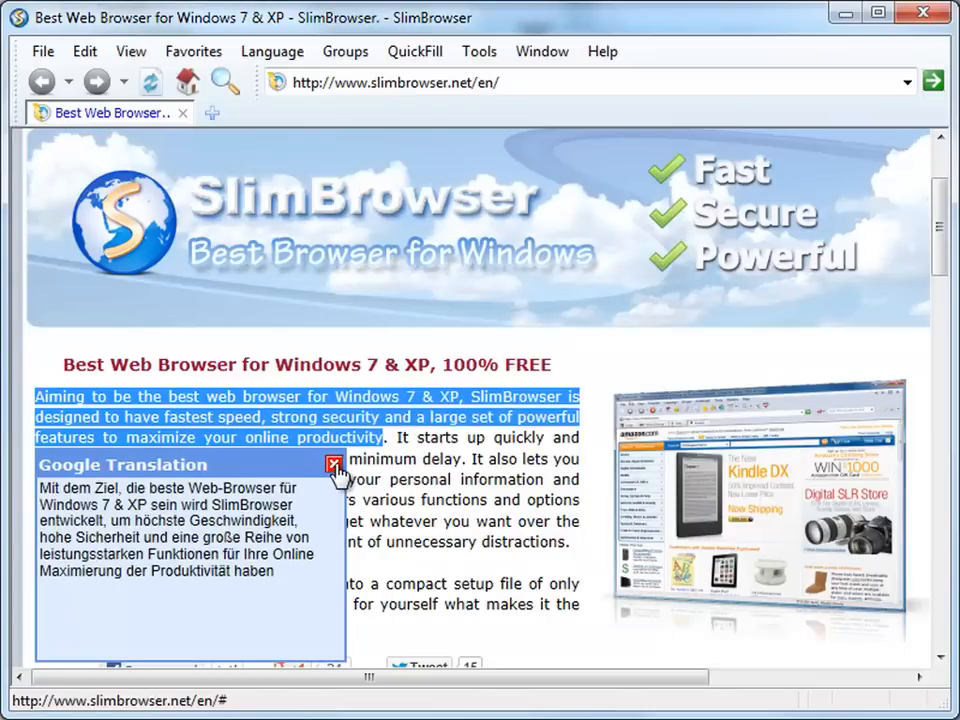
pyautogui.click(332, 464)
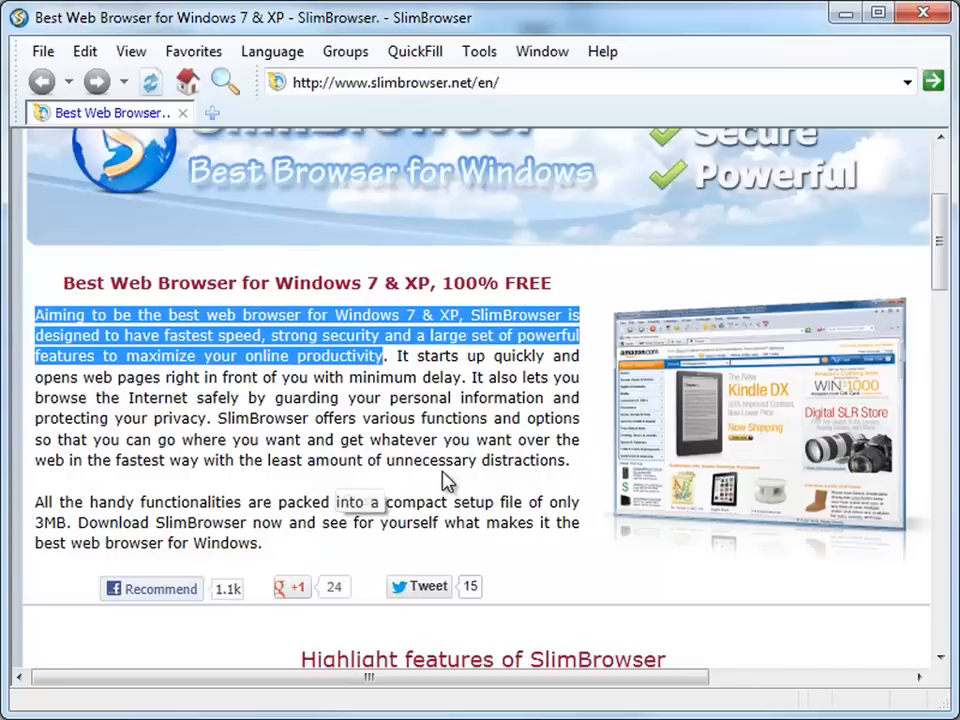
# Cancel translating the compact-setup-file paragraph after bringing up its translation settings.
pyautogui.scroll(-3)
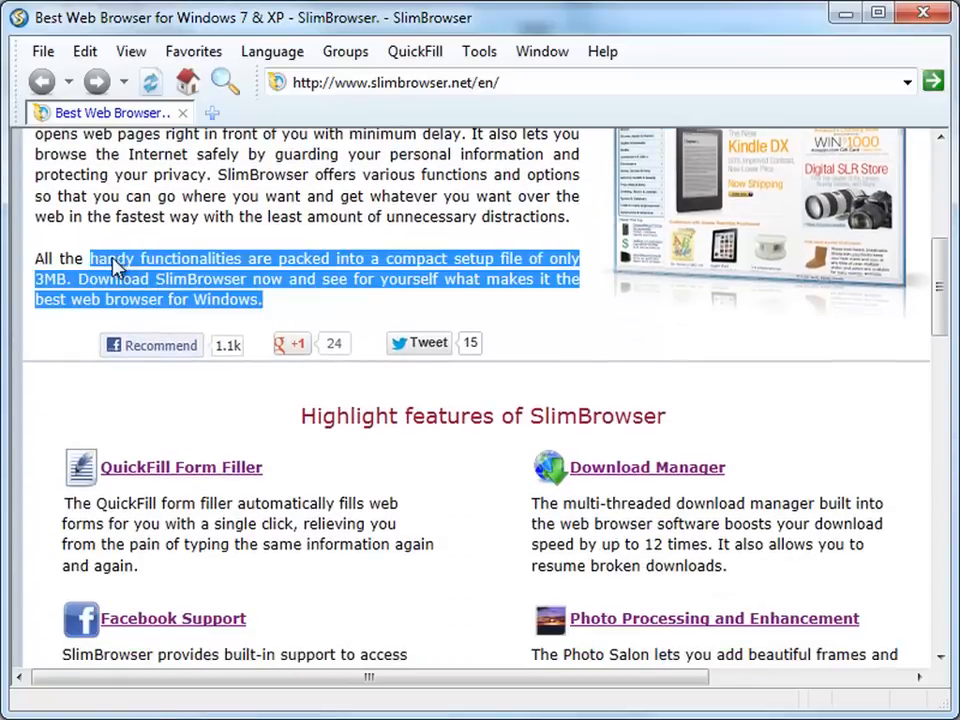
pyautogui.rightClick(115, 268)
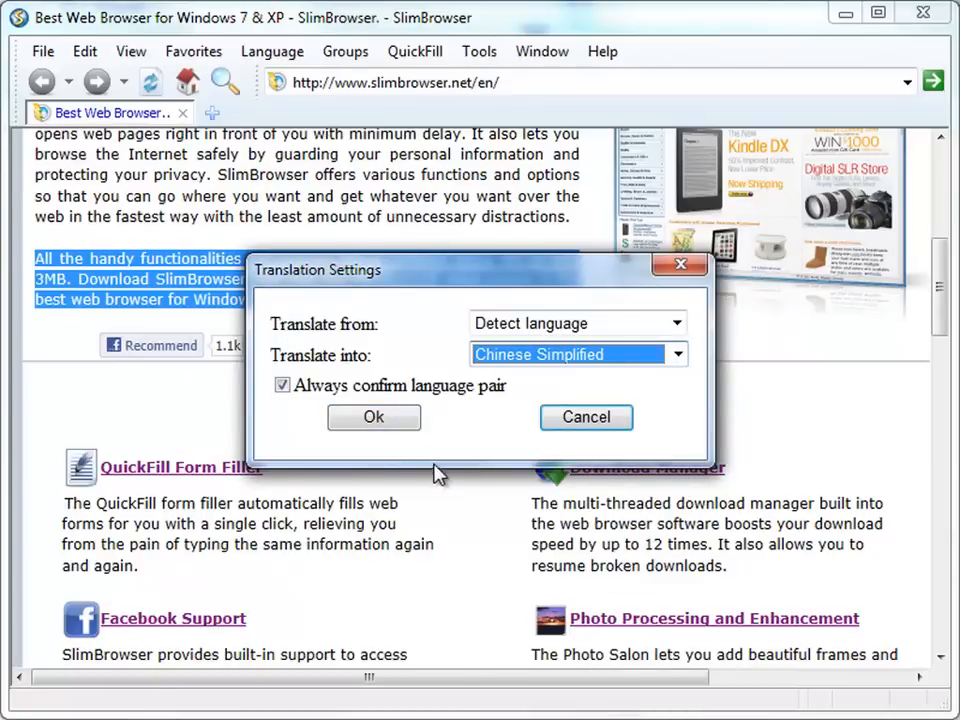
pyautogui.click(373, 417)
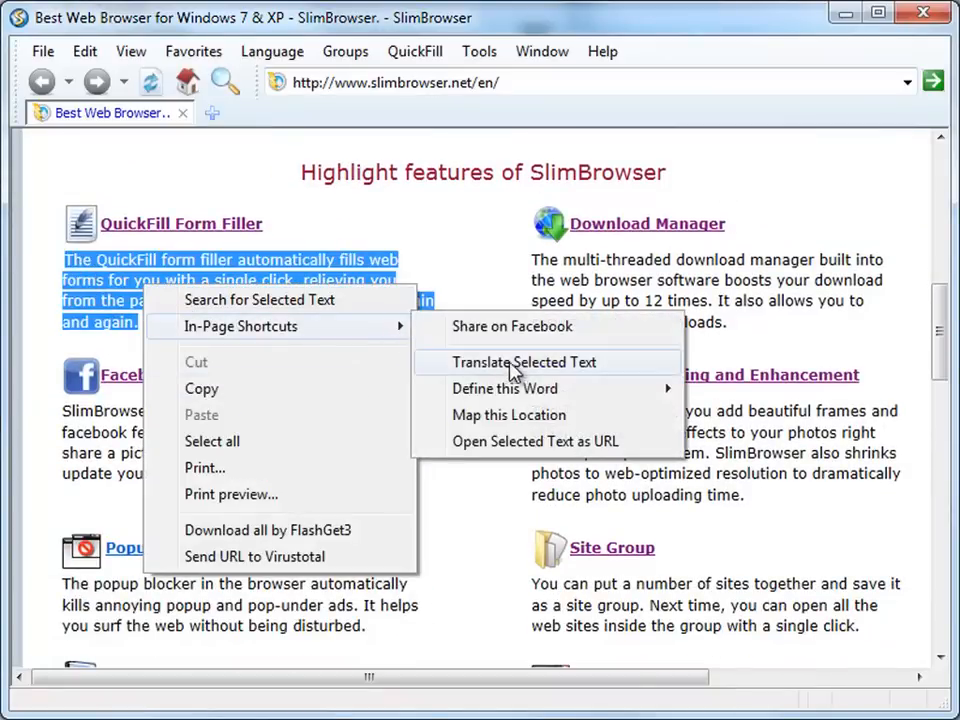
# Translate the QuickFill Form Filler paragraph into Korean and close the popup.
pyautogui.click(525, 362)
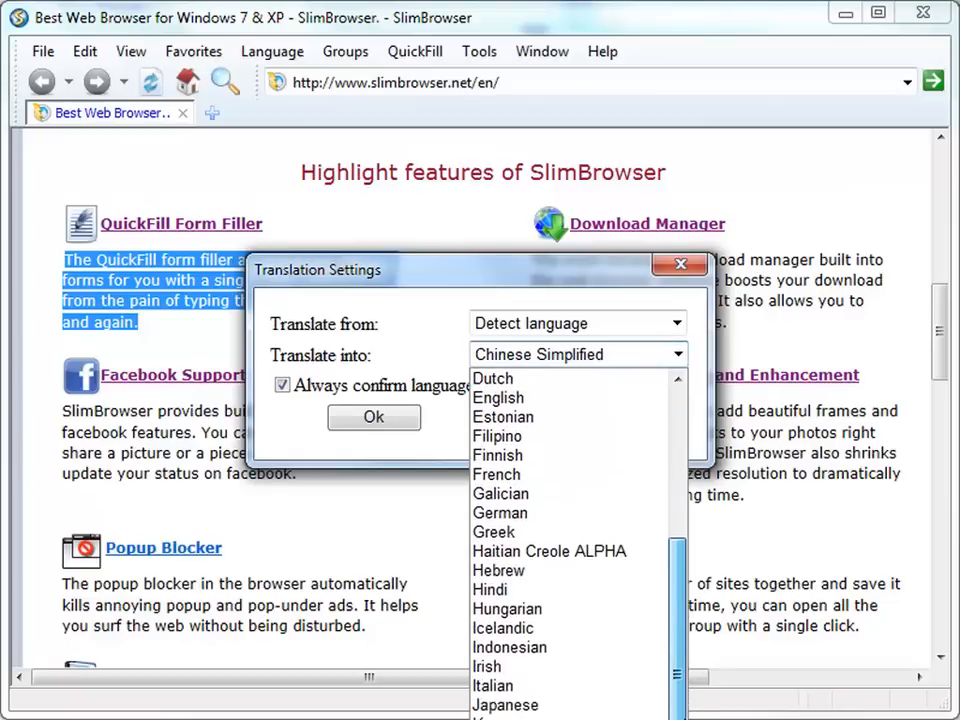
pyautogui.scroll(-3)
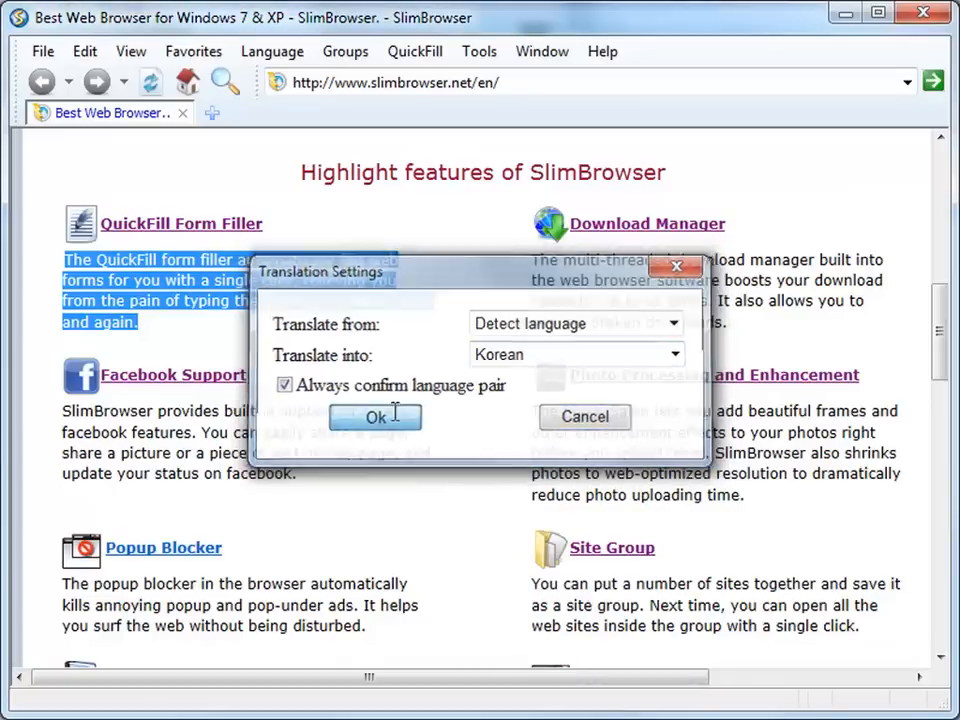
pyautogui.click(375, 417)
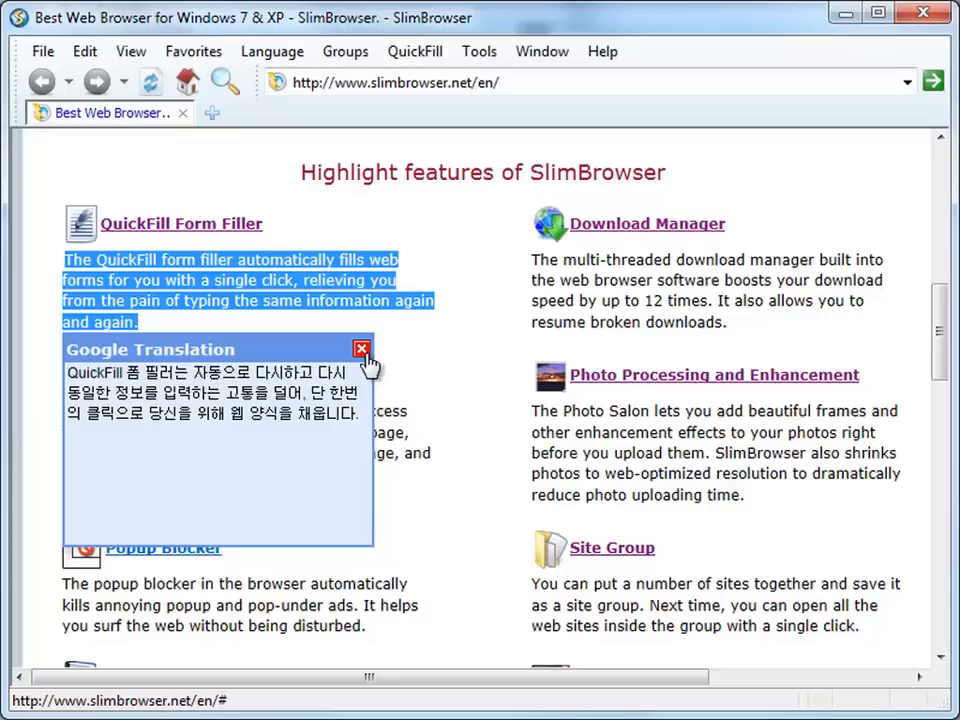
pyautogui.click(361, 348)
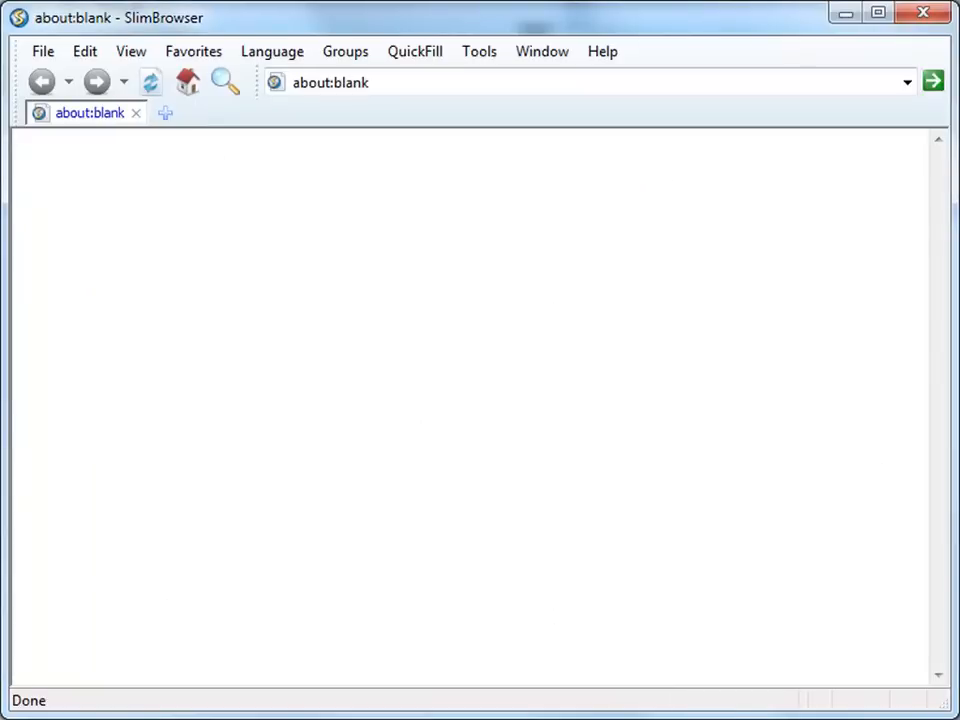
pyautogui.moveTo(597, 253)
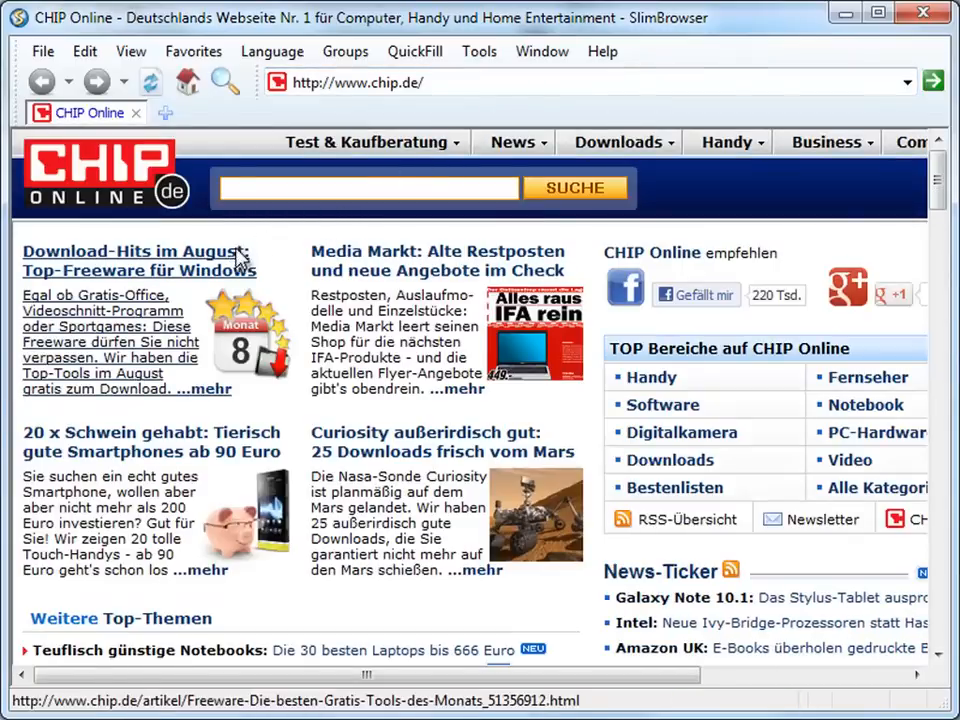
# Open the 'Download-Hits im August' article and the Language menu.
pyautogui.click(135, 251)
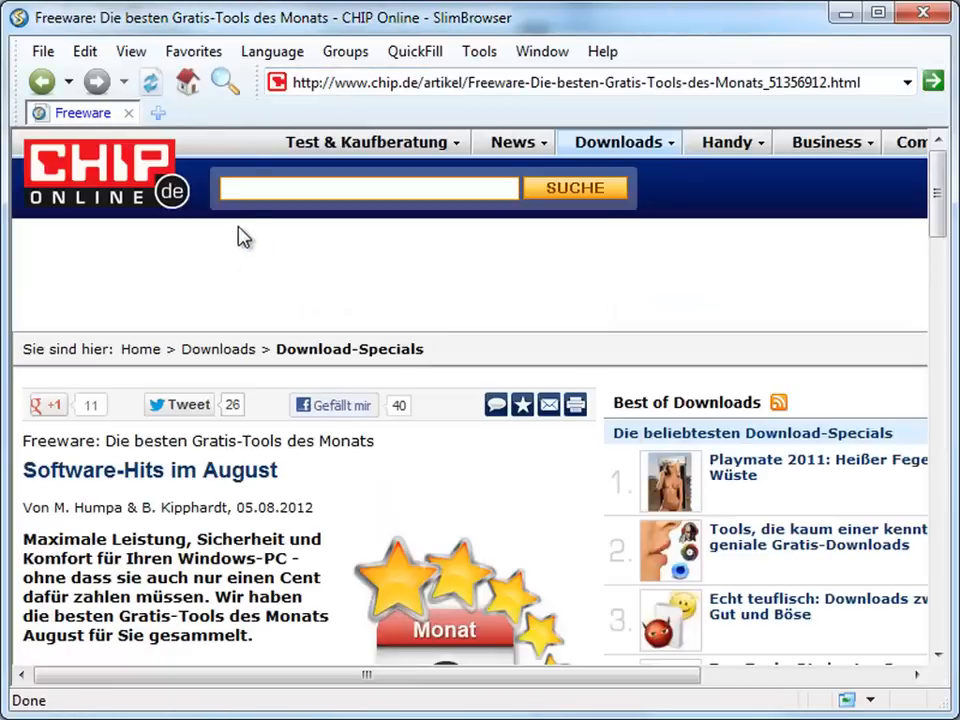
pyautogui.click(272, 51)
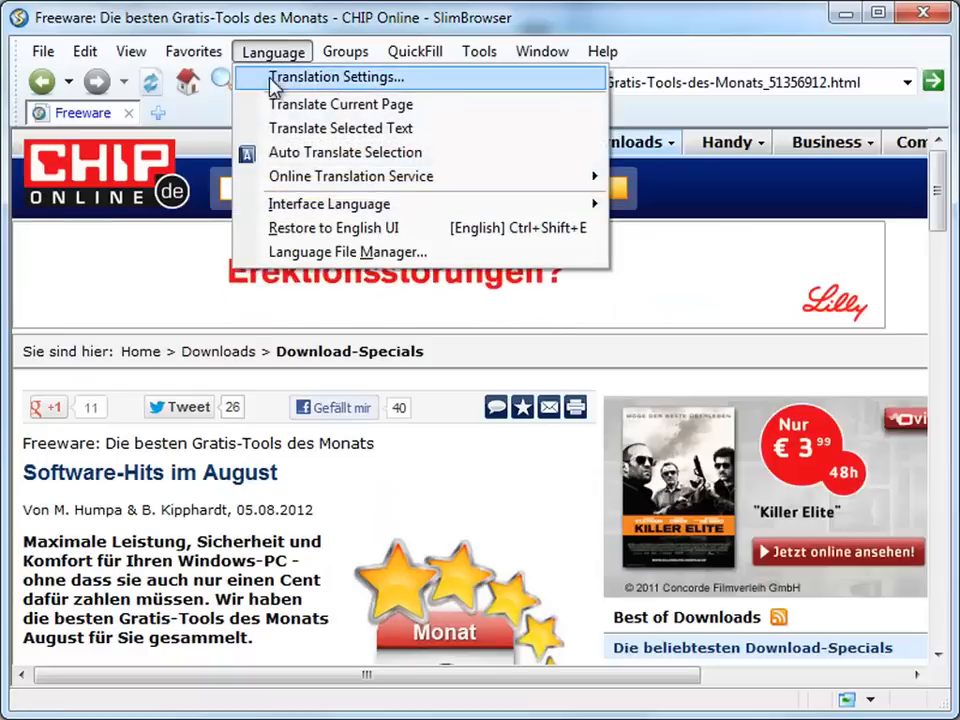
pyautogui.moveTo(290, 152)
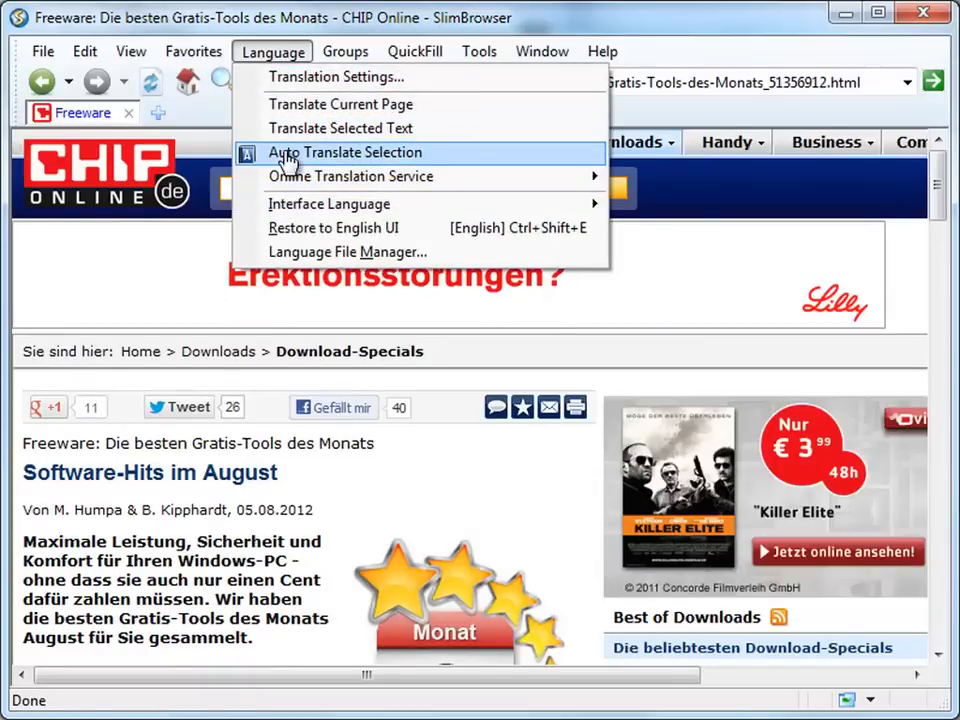
# Enable Auto Translate Selection into English and acknowledge the notice.
pyautogui.click(345, 152)
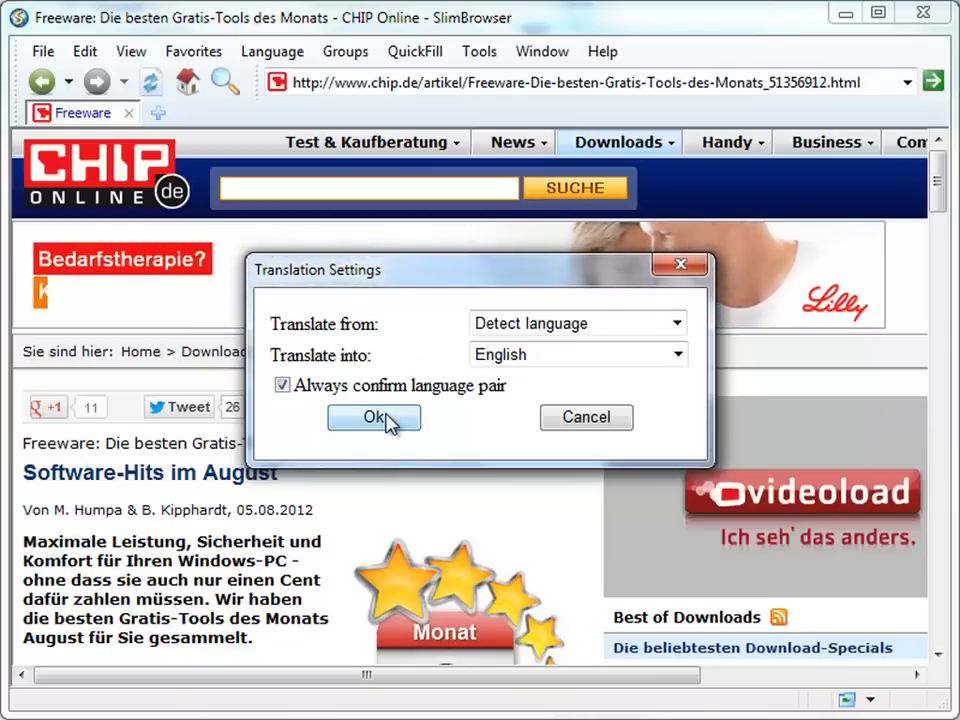
pyautogui.click(373, 417)
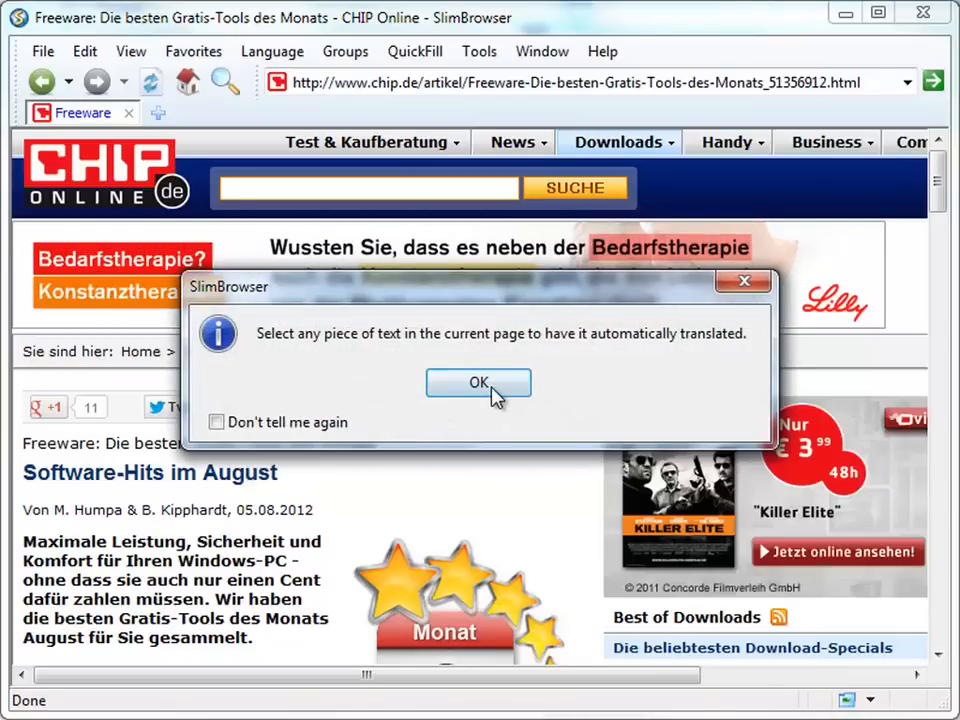
pyautogui.click(478, 383)
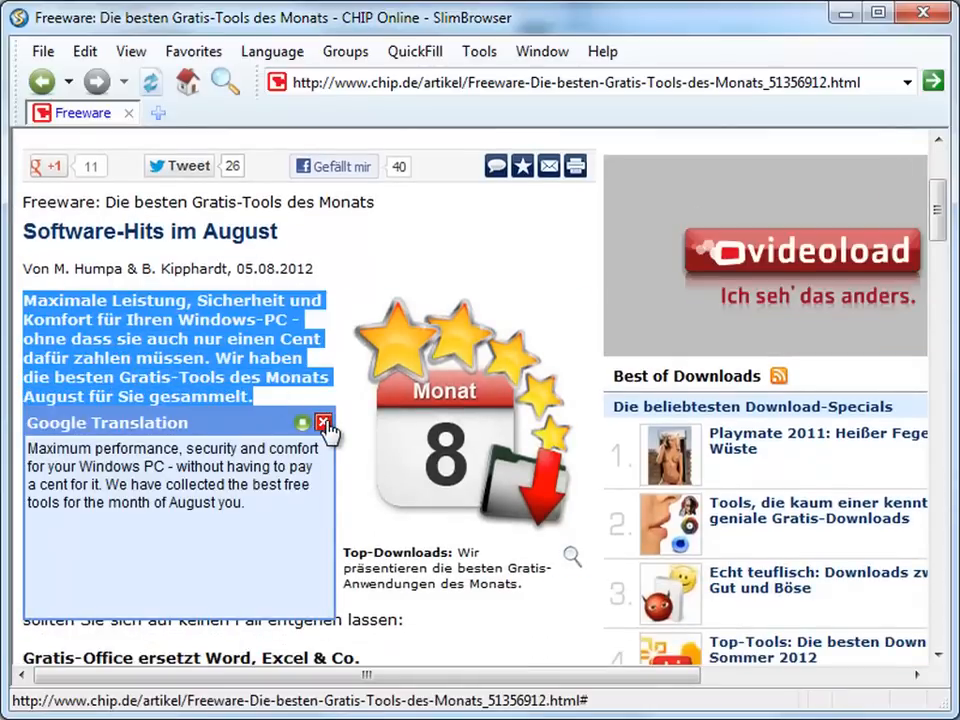
# Close English translation popups for several German passages, then stop auto translation.
pyautogui.click(324, 422)
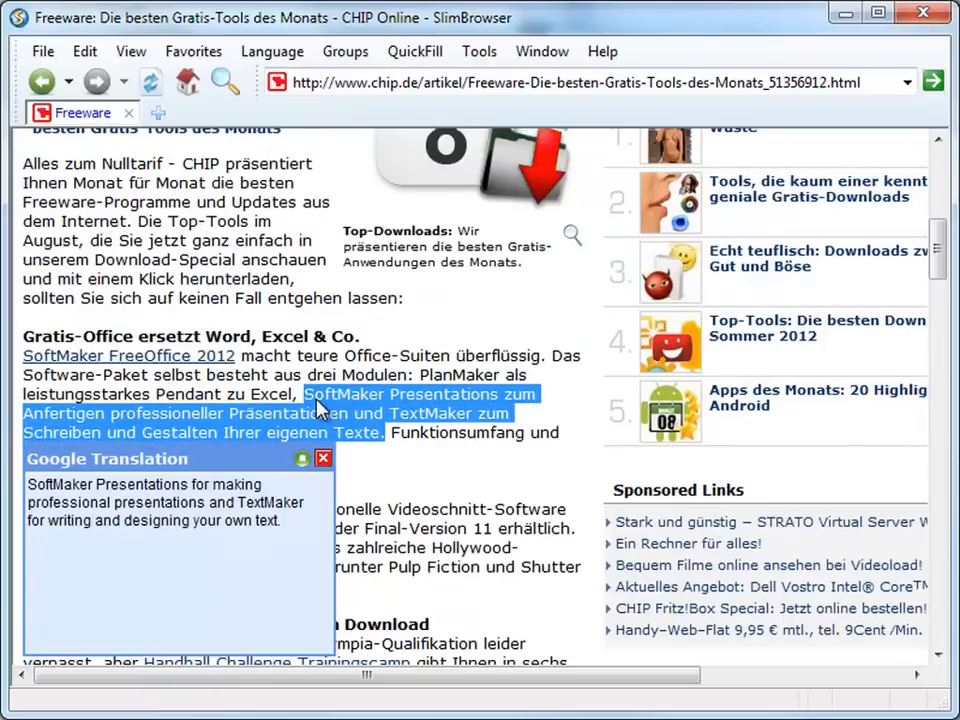
pyautogui.click(323, 458)
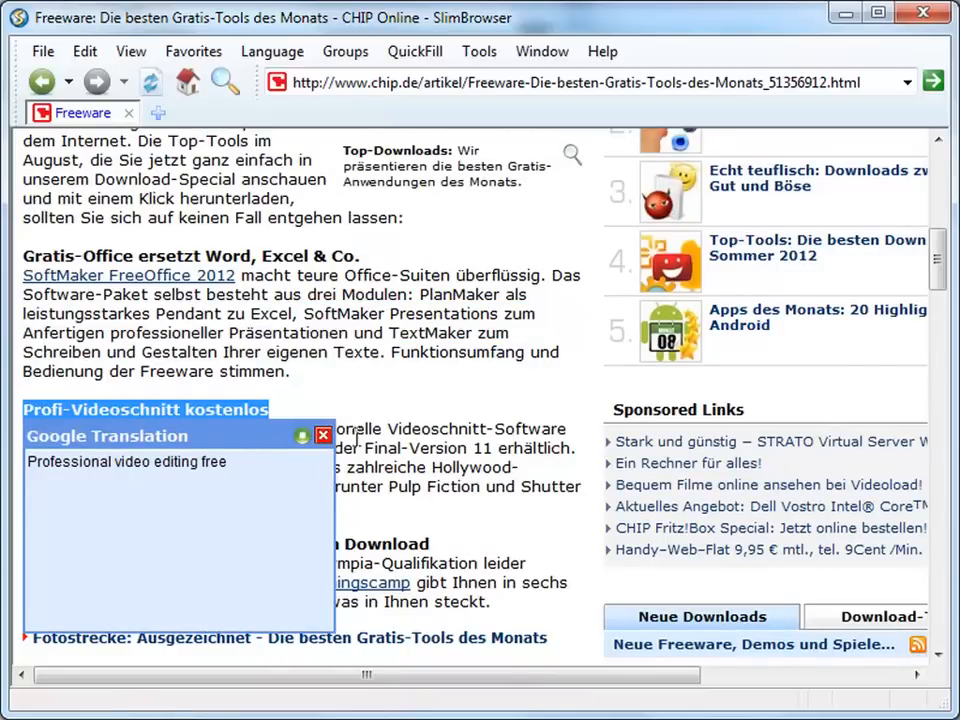
pyautogui.click(323, 435)
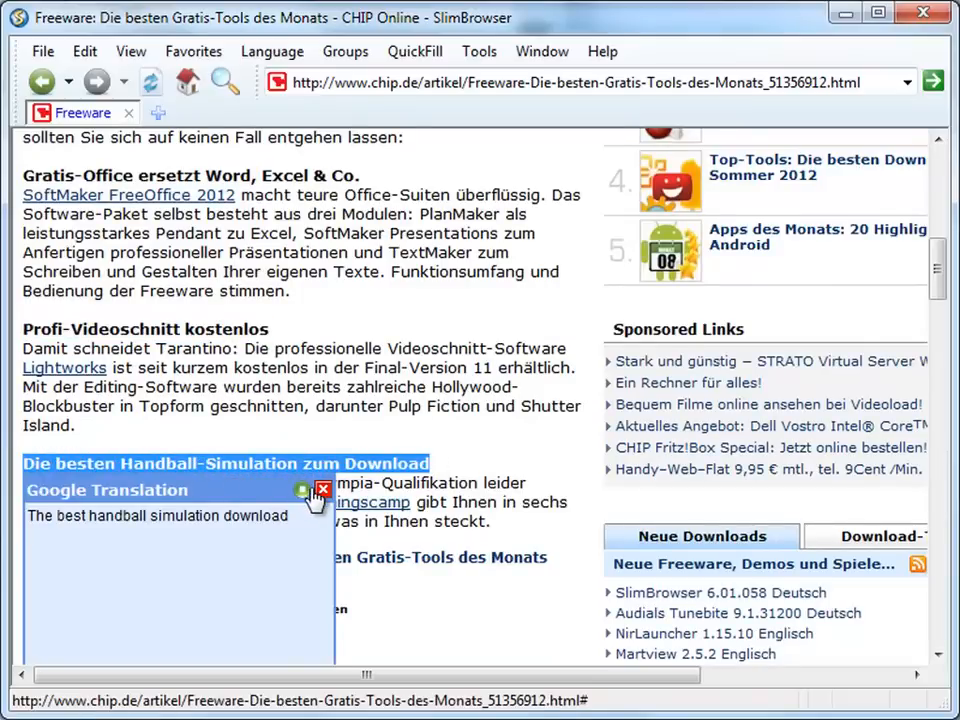
pyautogui.moveTo(305, 492)
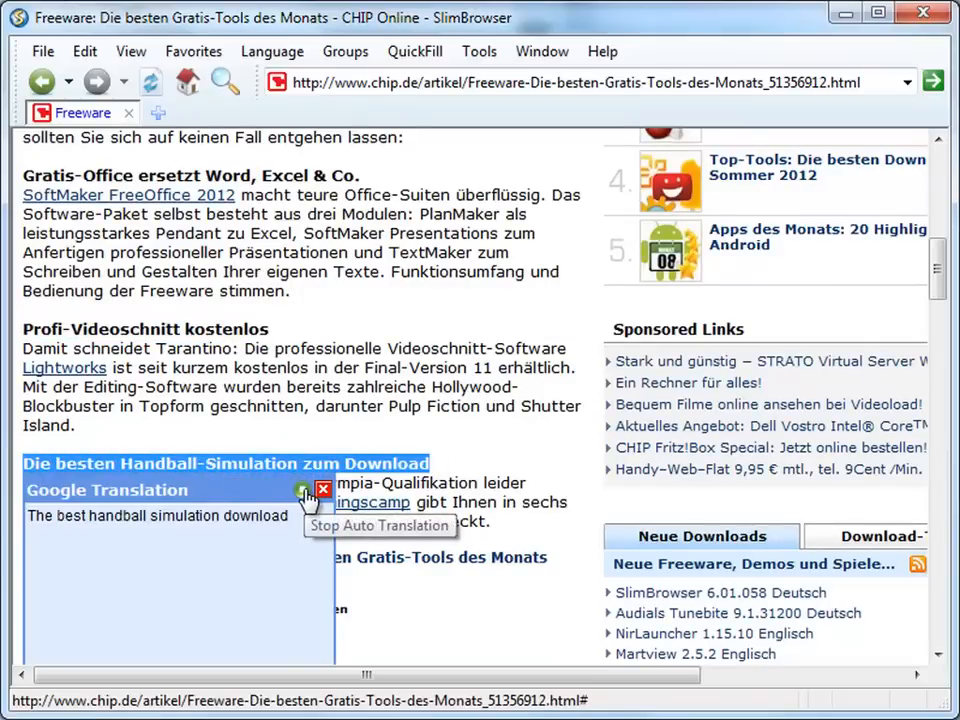
pyautogui.click(322, 489)
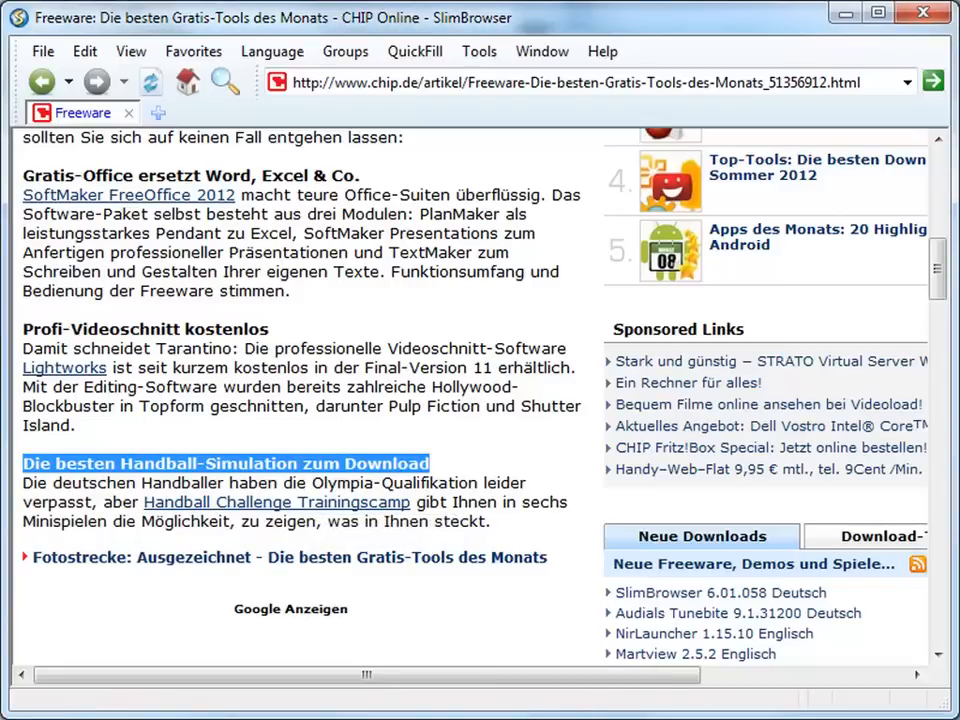
# Translate the current CHIP article page into English via Language > Translate Current Page.
pyautogui.scroll(3)
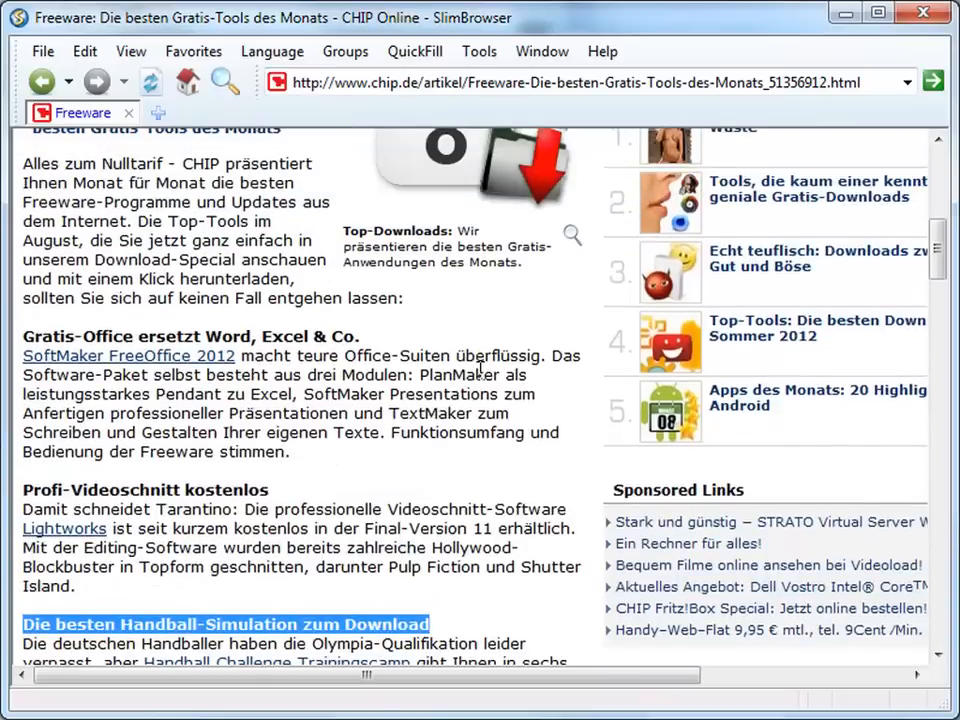
pyautogui.click(272, 51)
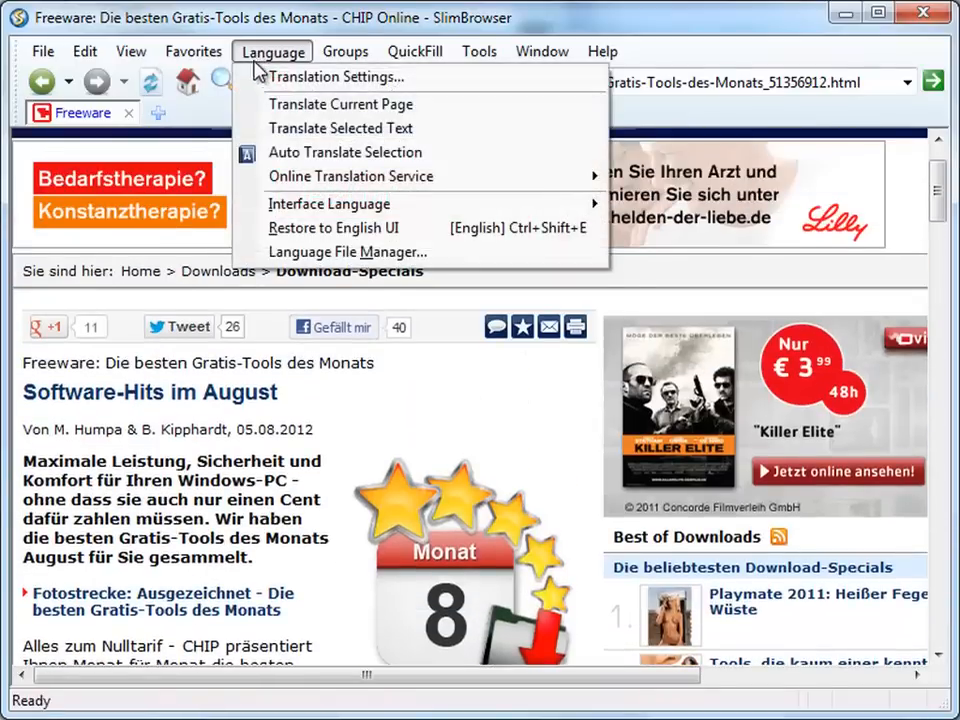
pyautogui.moveTo(340, 104)
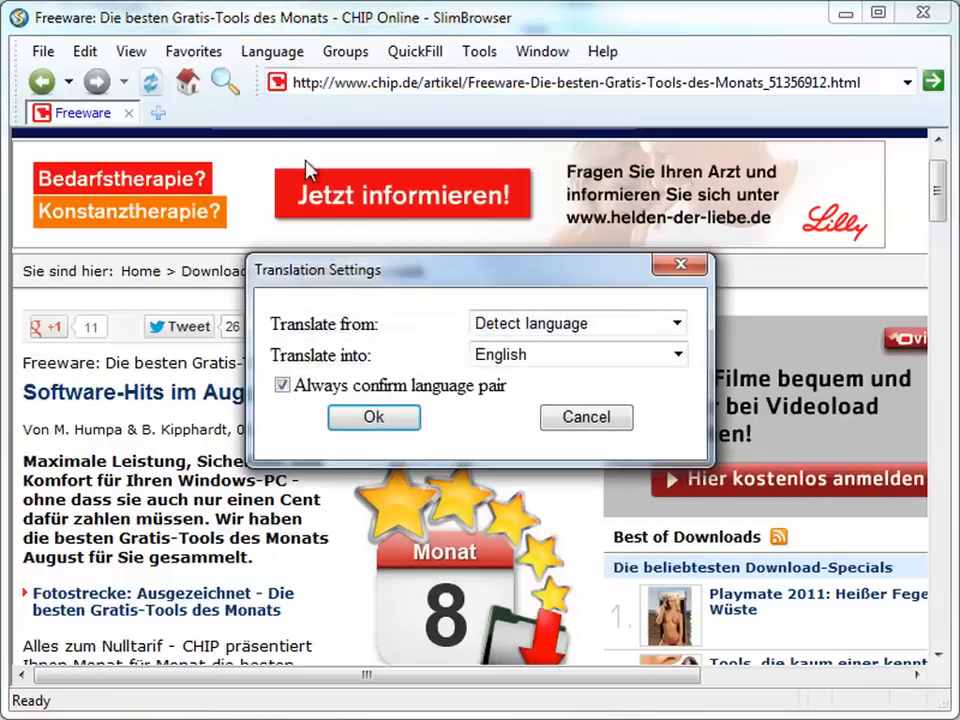
pyautogui.click(373, 417)
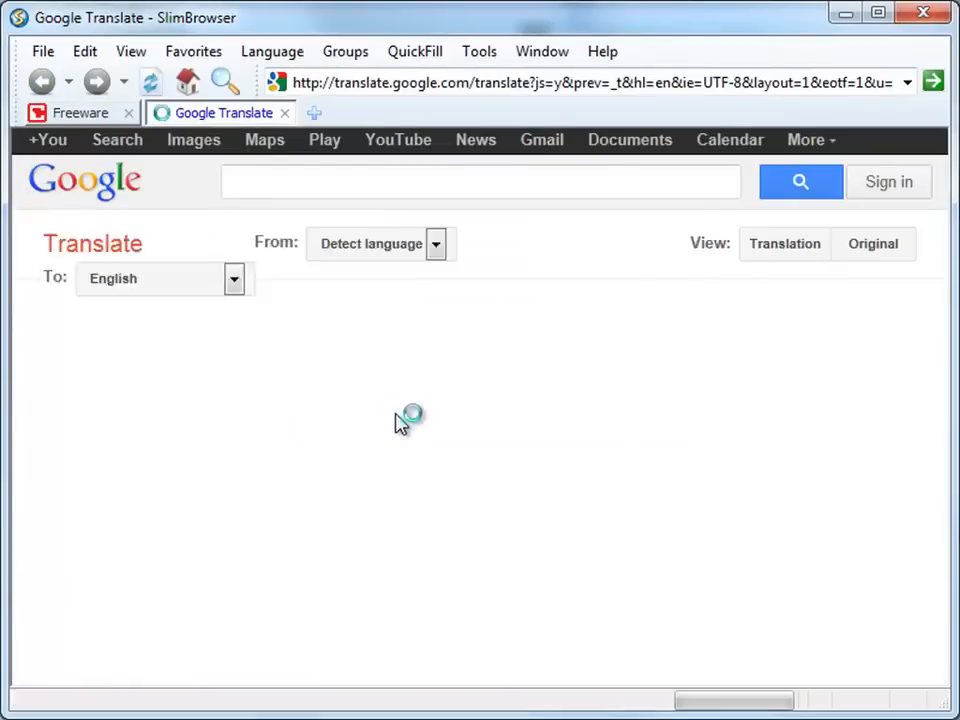